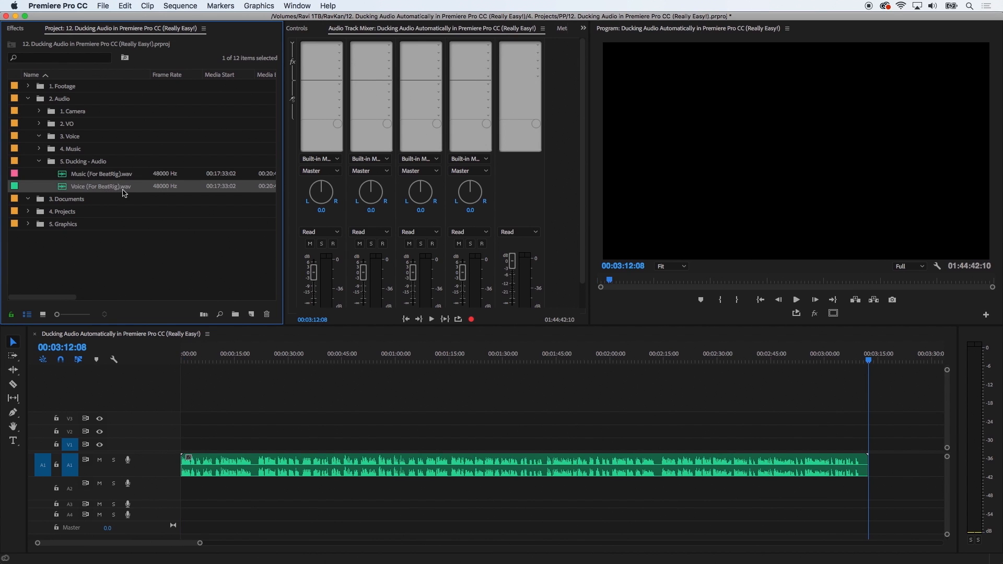
Drag Music (For BeatRig).wav onto audio track A2 beneath the voice clip.
left_click_drag(101, 174, 186, 491)
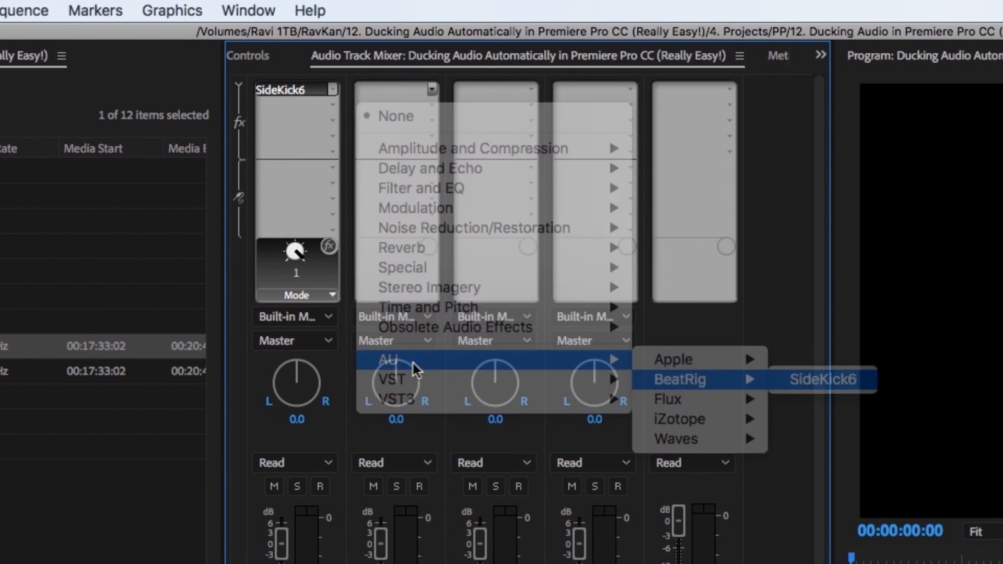
Insert the AU BeatRig SideKick6 effect in Audio 2's effect slot in the track mixer.
left_click(822, 380)
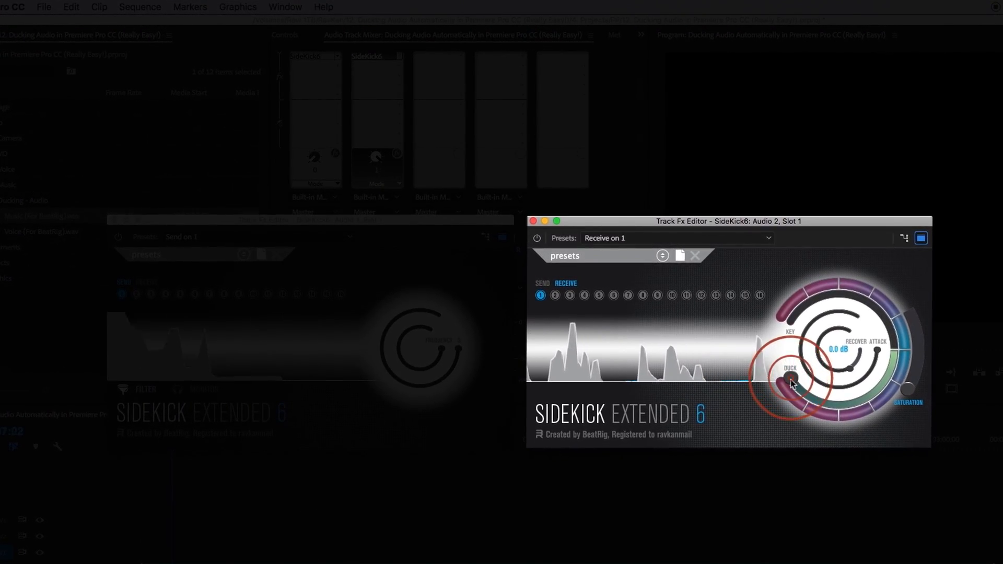
Raise the DUCK dial on the Audio 2 receiving SideKick6 so the music ducks harder.
left_click_drag(791, 380, 791, 383)
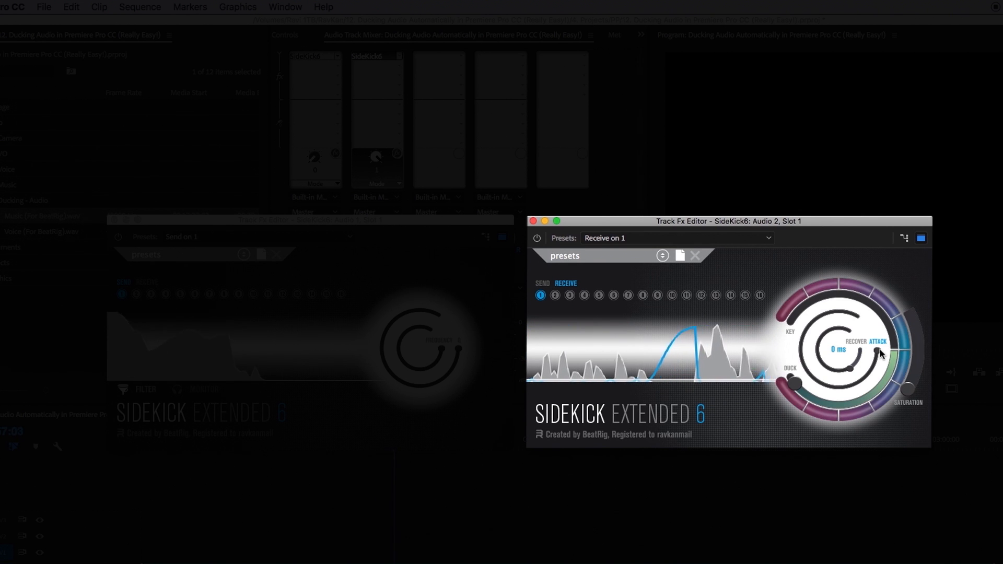
Set the ATTACK handle on the SideKick ring to about 0 ms.
left_click_drag(880, 356, 854, 381)
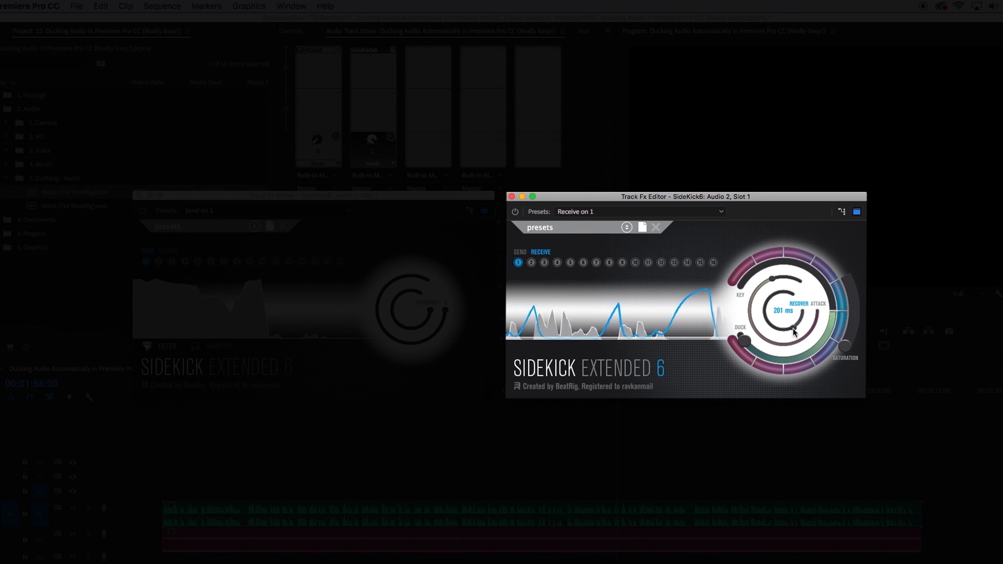
Set the RECOVER handle on the SideKick ring to about 201 ms.
left_click_drag(793, 329, 771, 313)
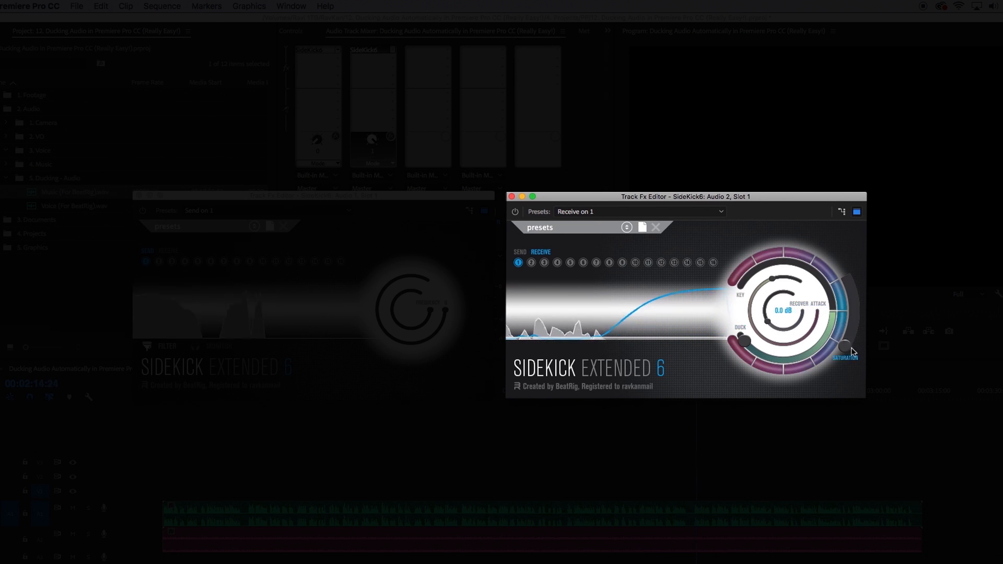
Raise the SATURATION knob on the ducked music up to 12.0 dB.
left_click(846, 347)
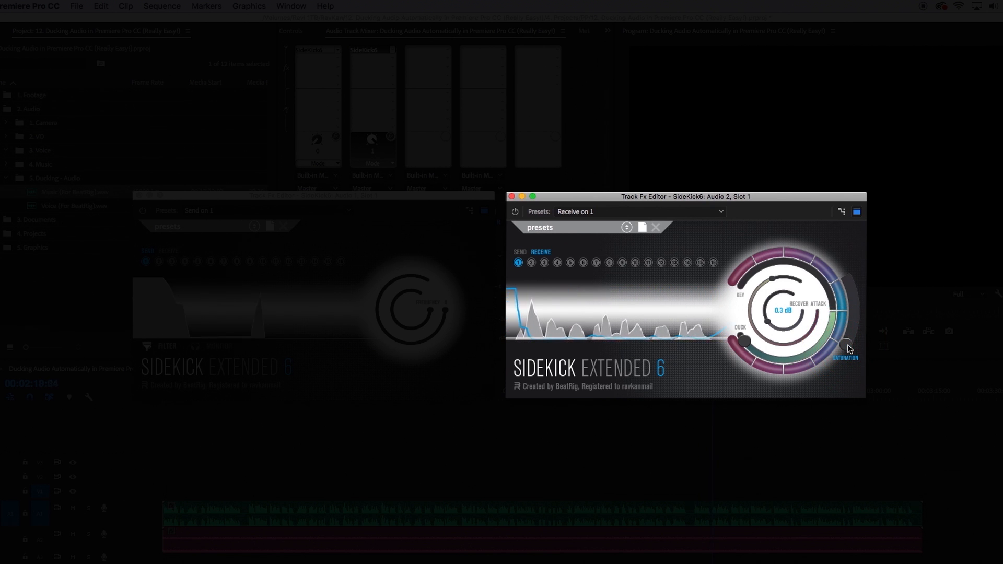
left_click_drag(849, 347, 856, 318)
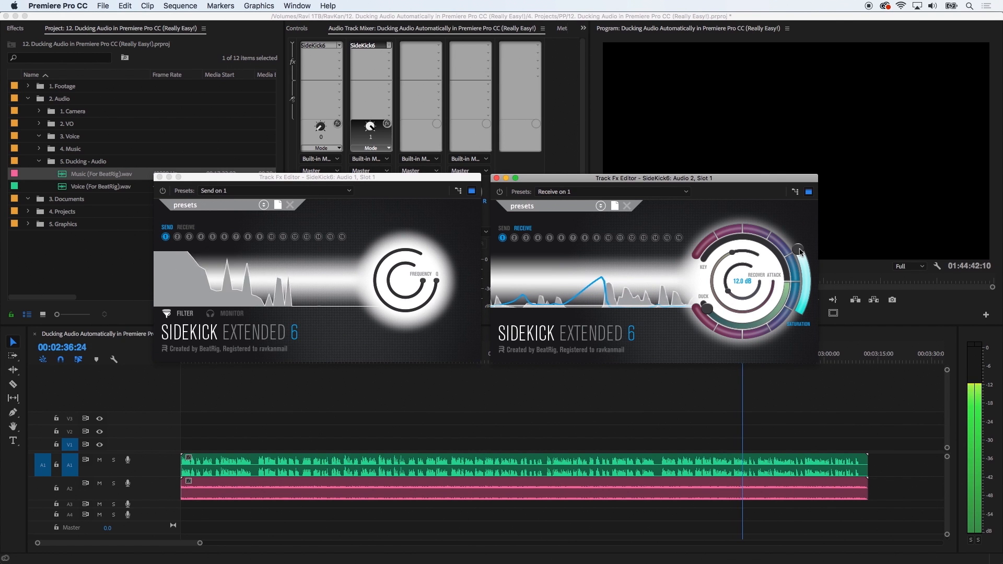
Pull the SATURATION knob back down from 12 dB to about 5.4 dB during playback.
left_click_drag(799, 251, 804, 274)
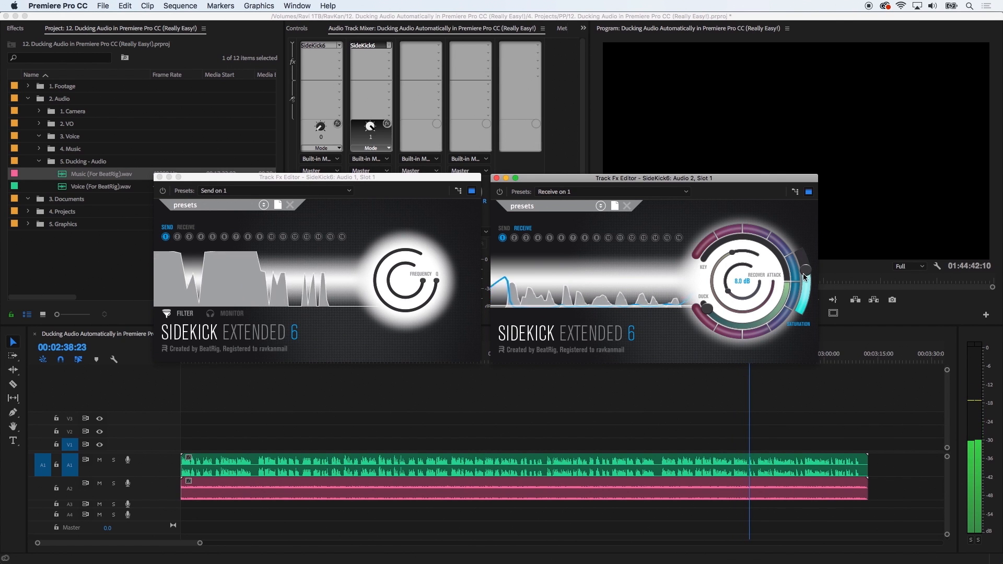
left_click_drag(804, 276, 810, 288)
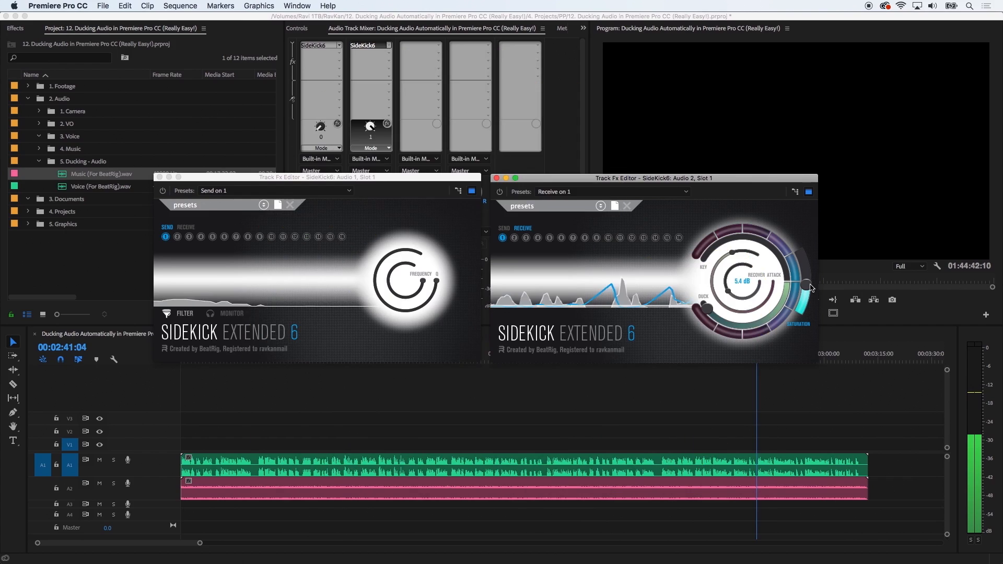